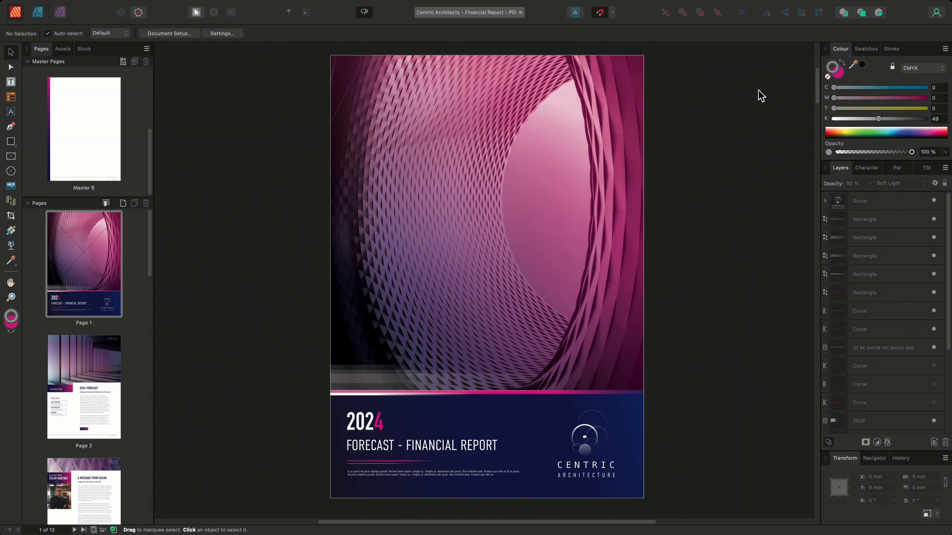
- Bring up the Export dialog for the financial report via File > Export
scroll("down", 3)
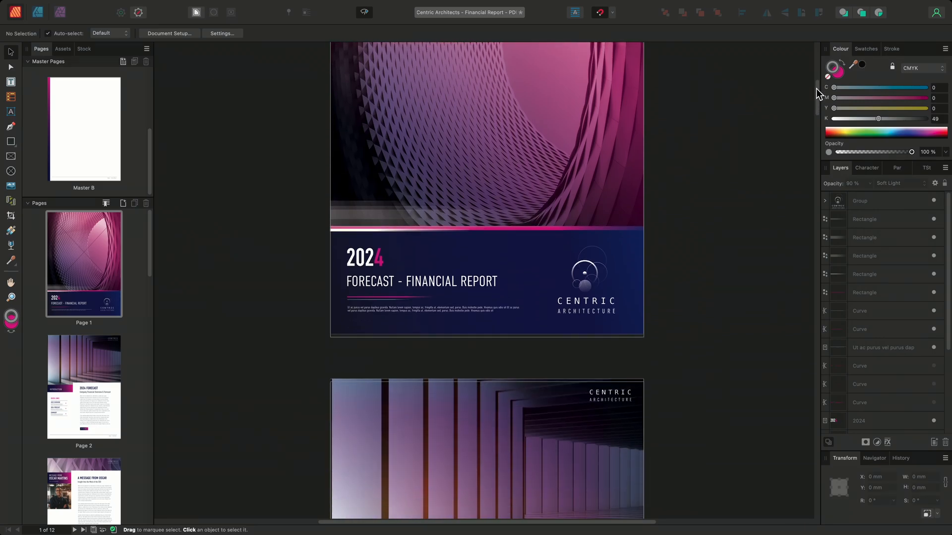
scroll("down", 3)
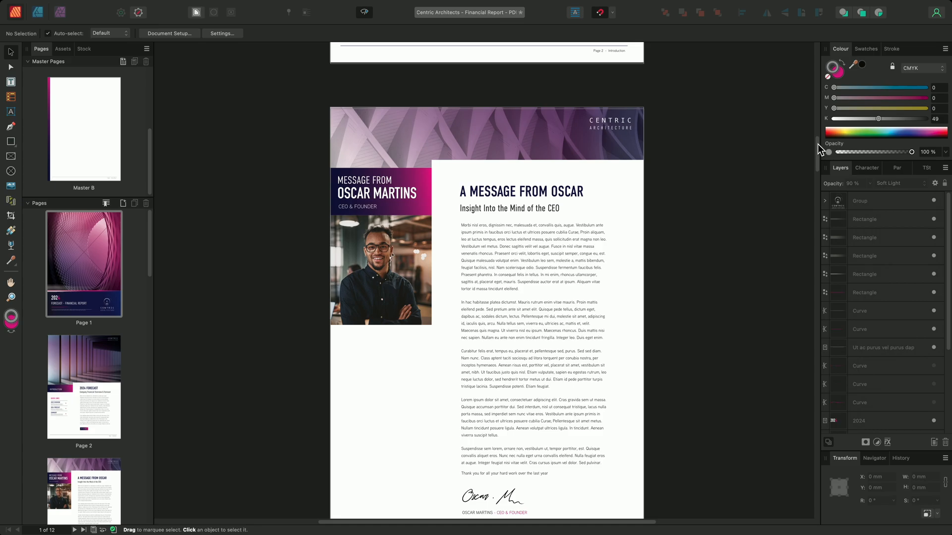
scroll("down", 3)
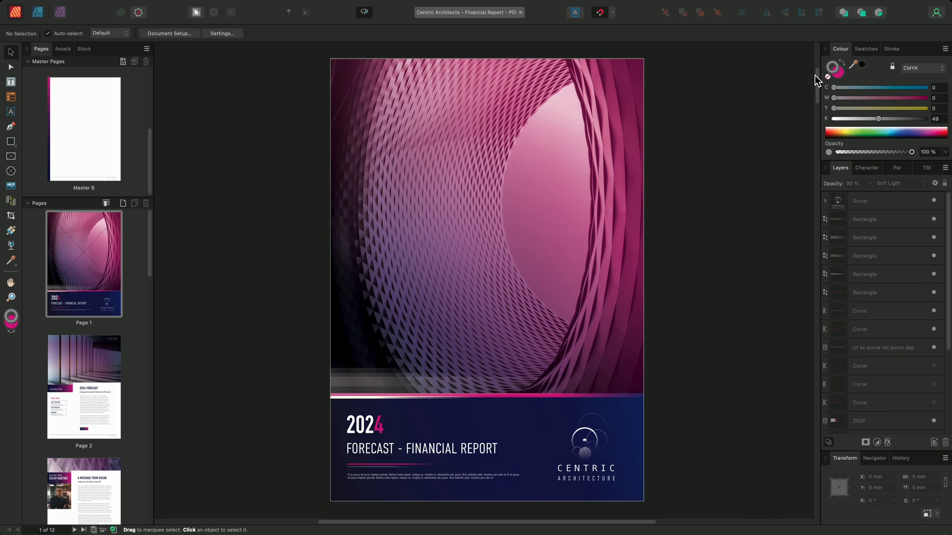
mouse_move(556, 117)
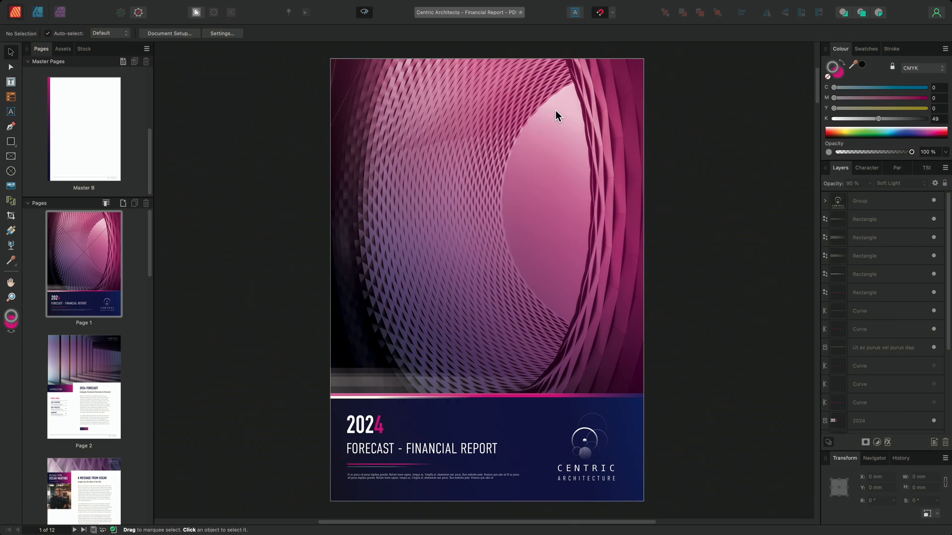
left_click(120, 6)
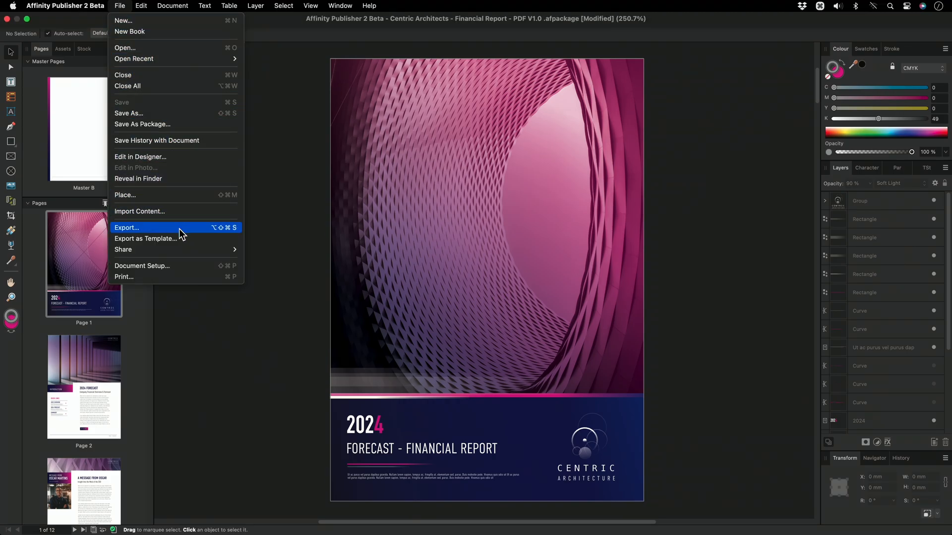
left_click(126, 228)
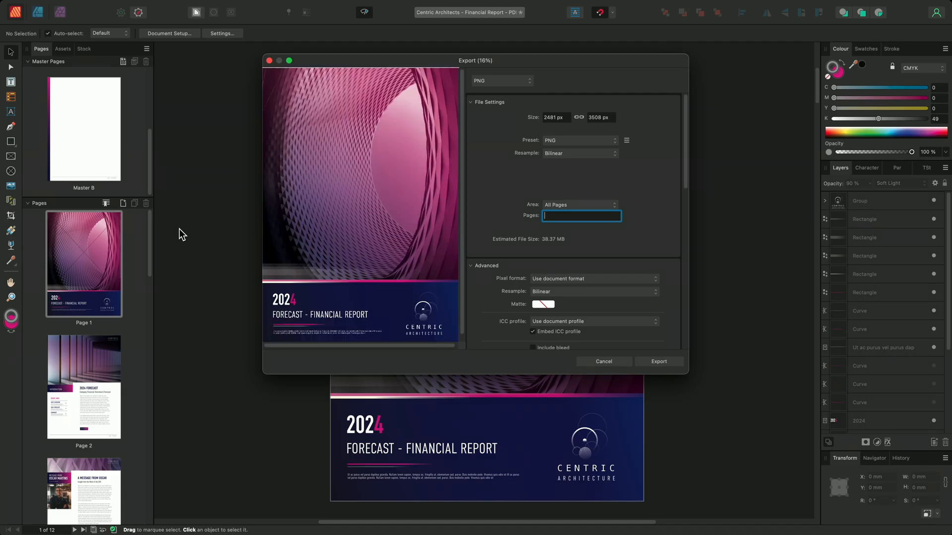
- Switch the export format from PNG to PDF with the PDF (digital - high quality) preset
left_click(499, 80)
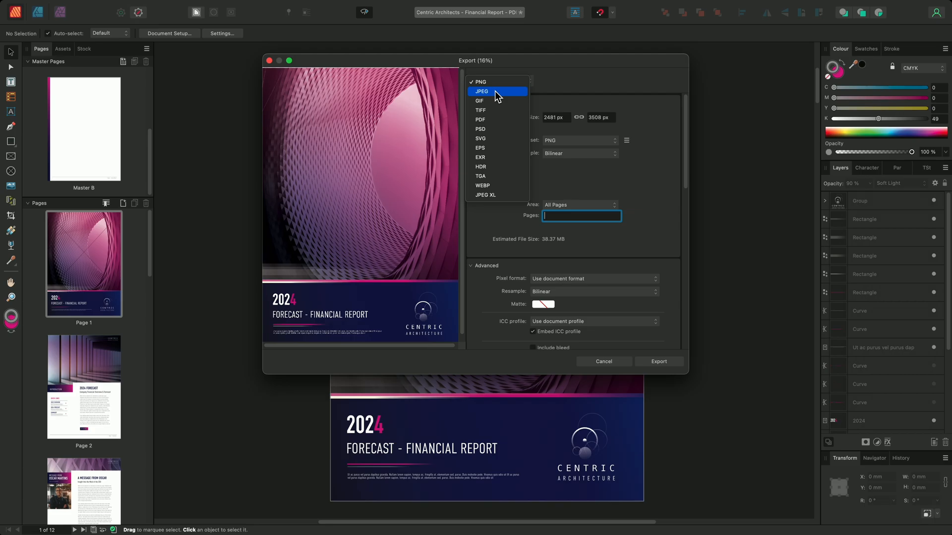
left_click(480, 120)
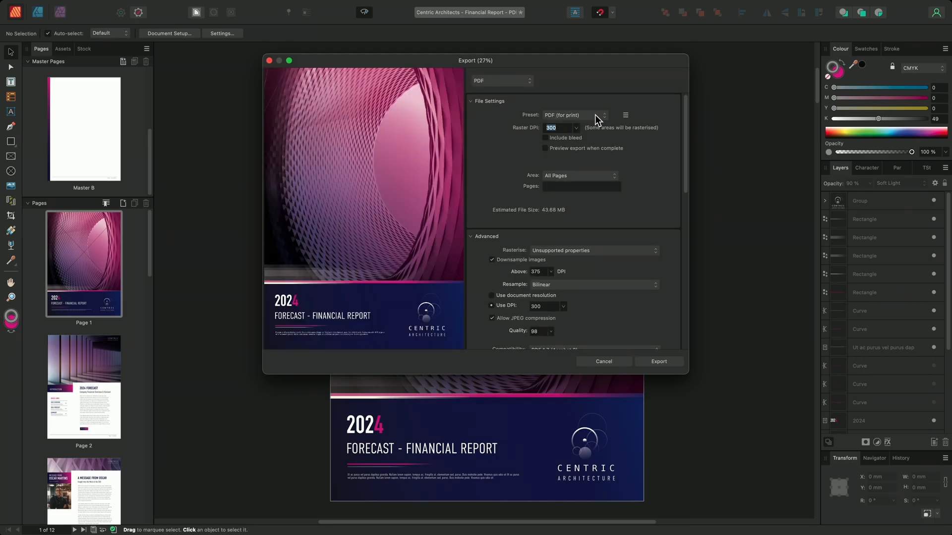
left_click(574, 115)
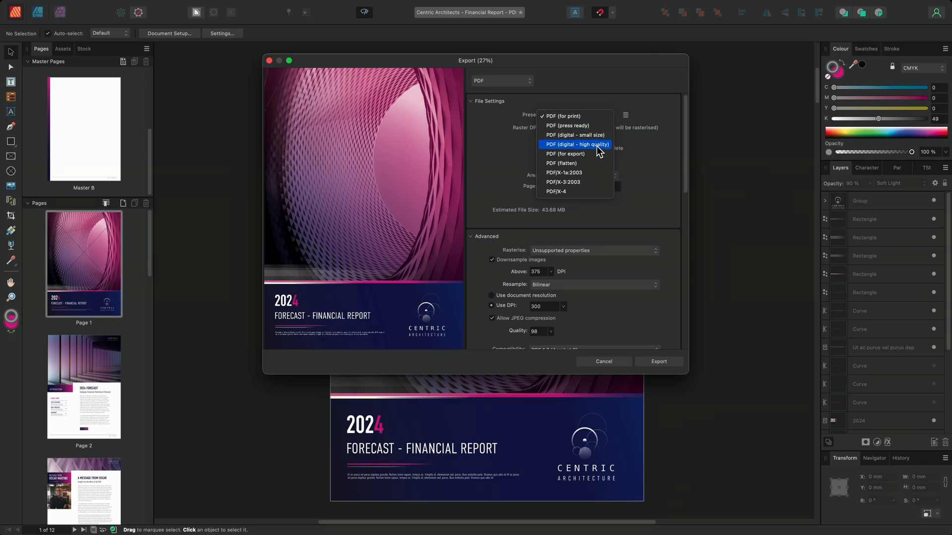
left_click(576, 145)
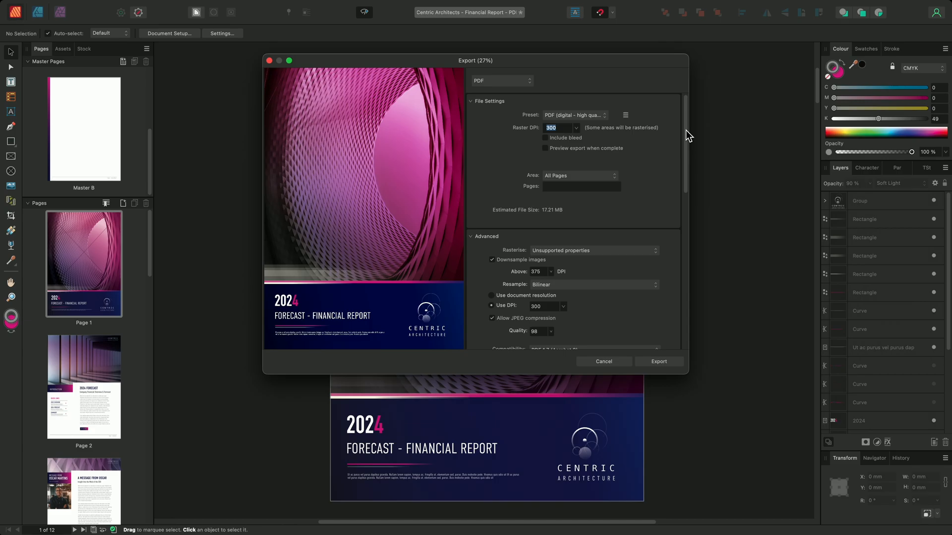
scroll("down", 3)
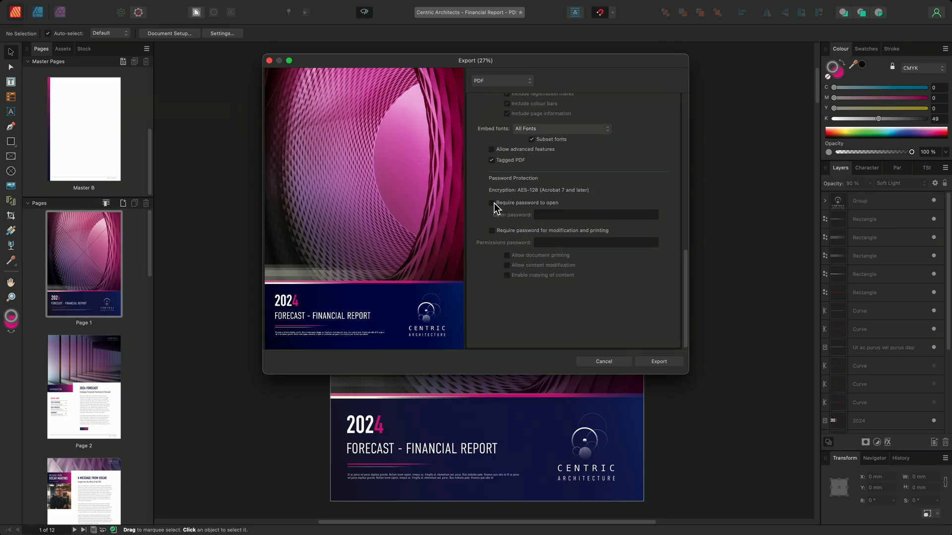
left_click(492, 203)
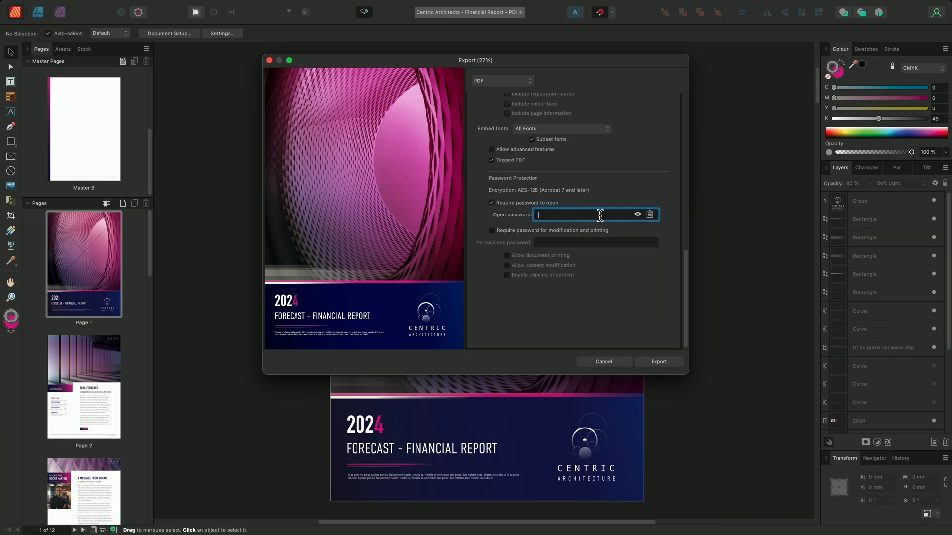
mouse_move(640, 200)
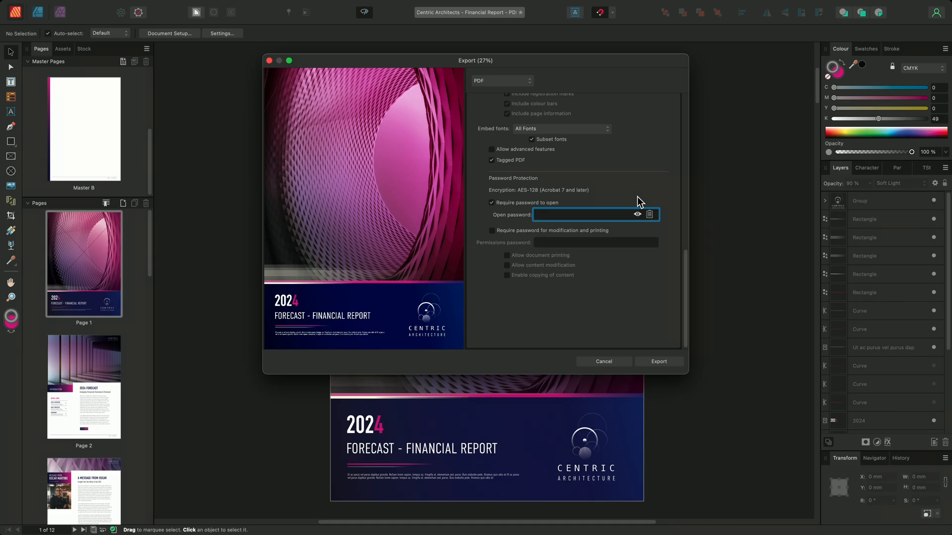
left_click(583, 214)
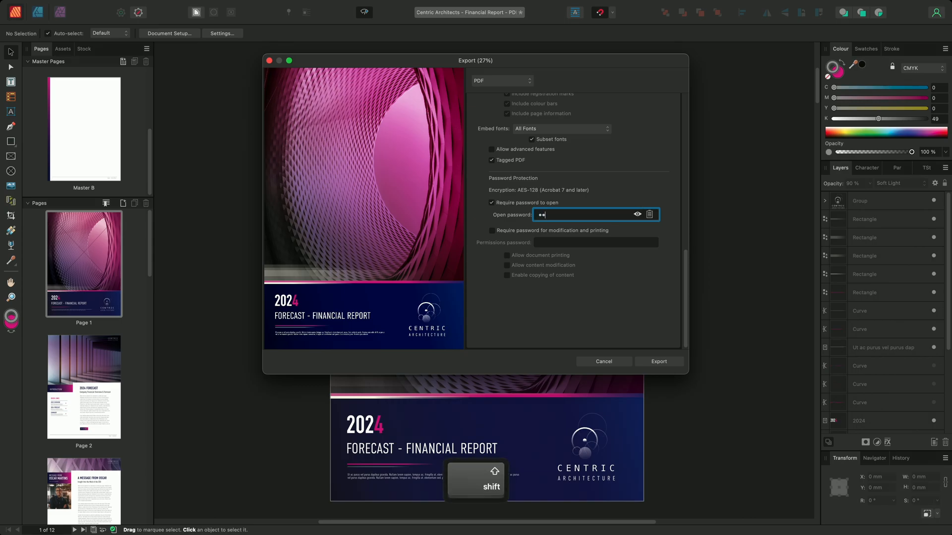
type("password")
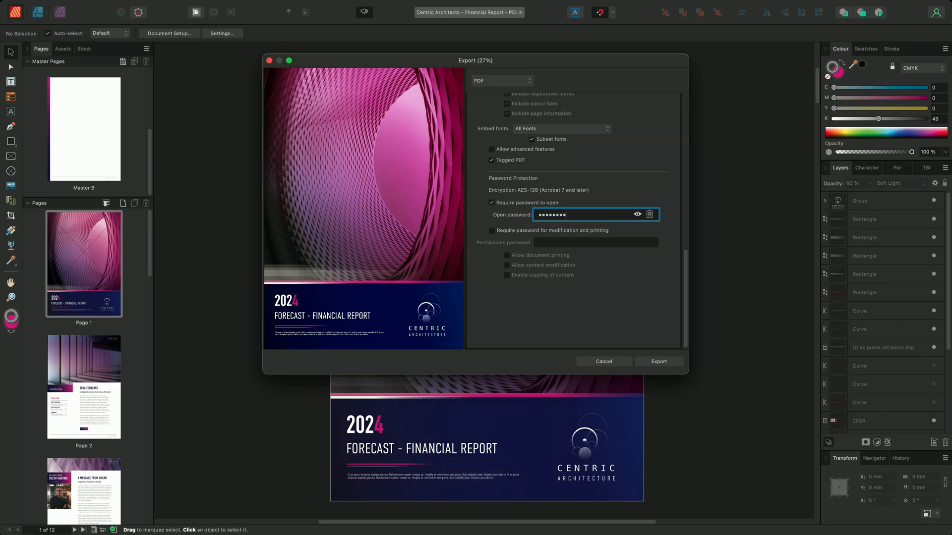
type("•")
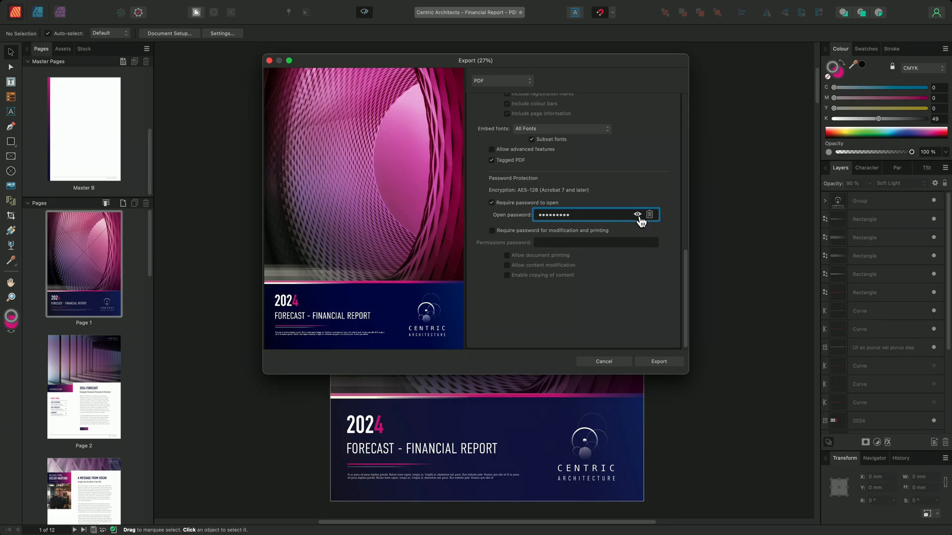
left_click(637, 214)
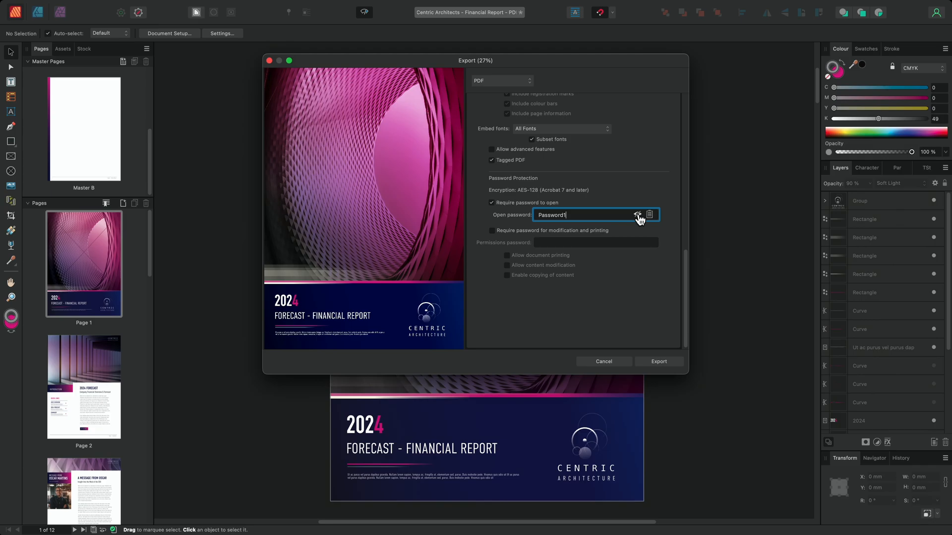
left_click(637, 215)
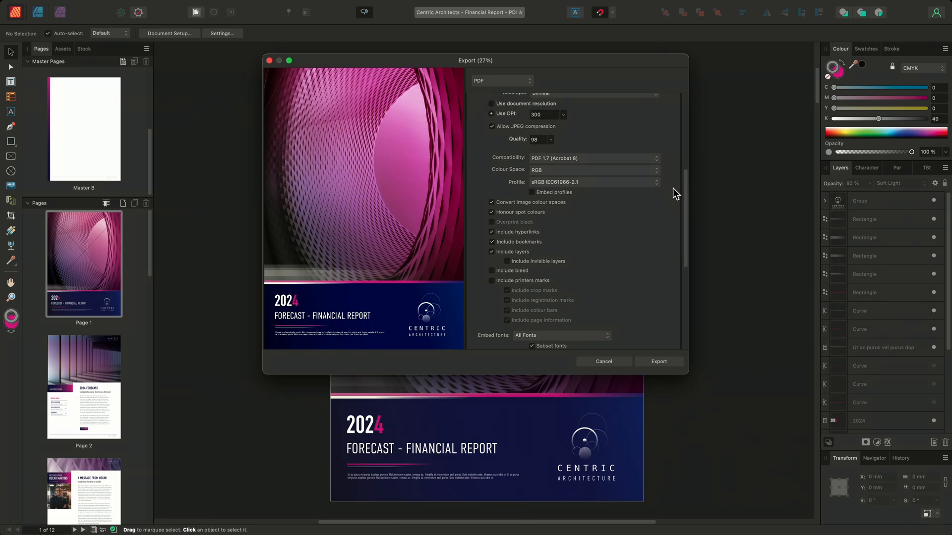
mouse_move(637, 167)
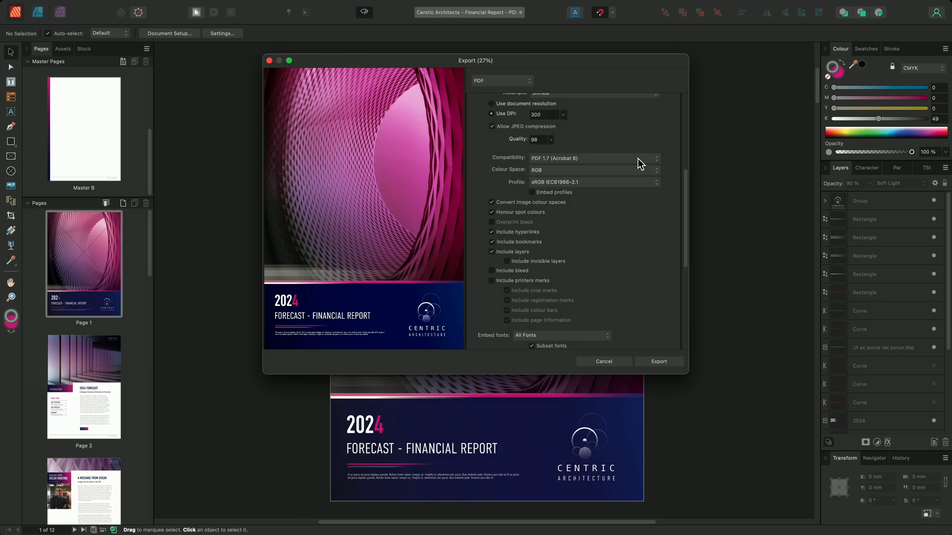
- Set PDF compatibility to PDF 2.0, upgrading the encryption to AES-256
left_click(594, 157)
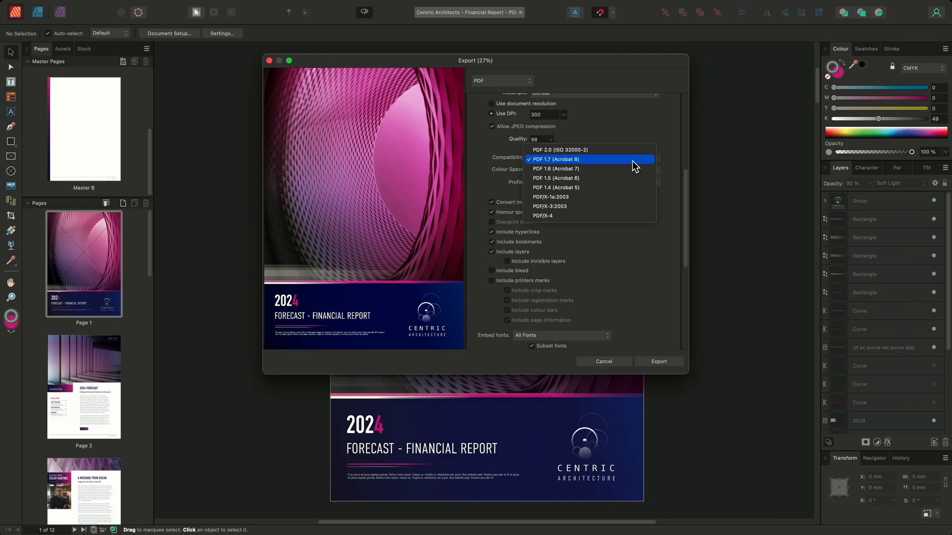
mouse_move(582, 149)
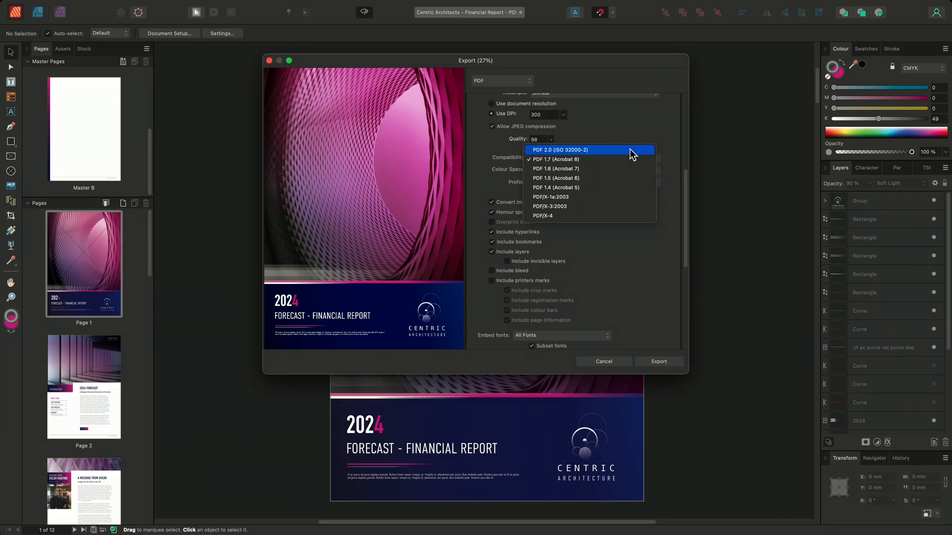
left_click(559, 150)
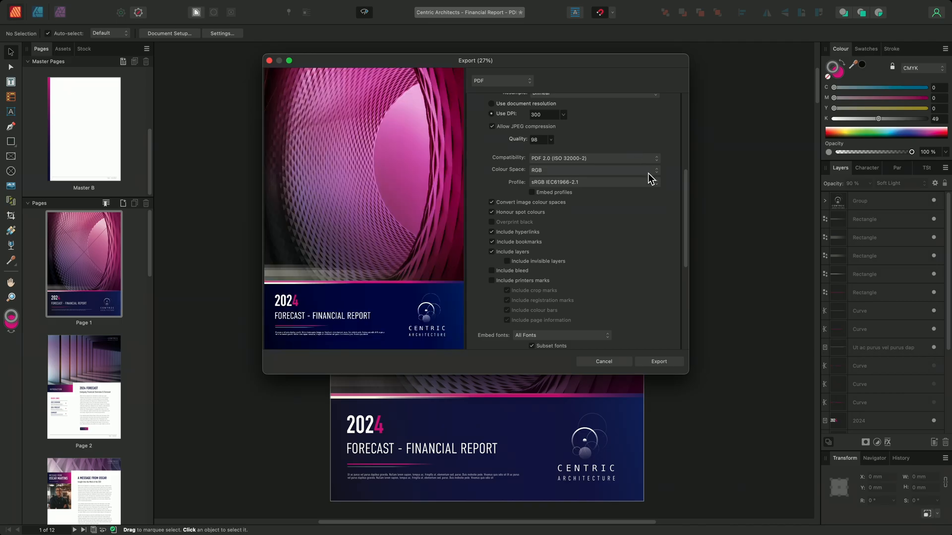
scroll("down", 3)
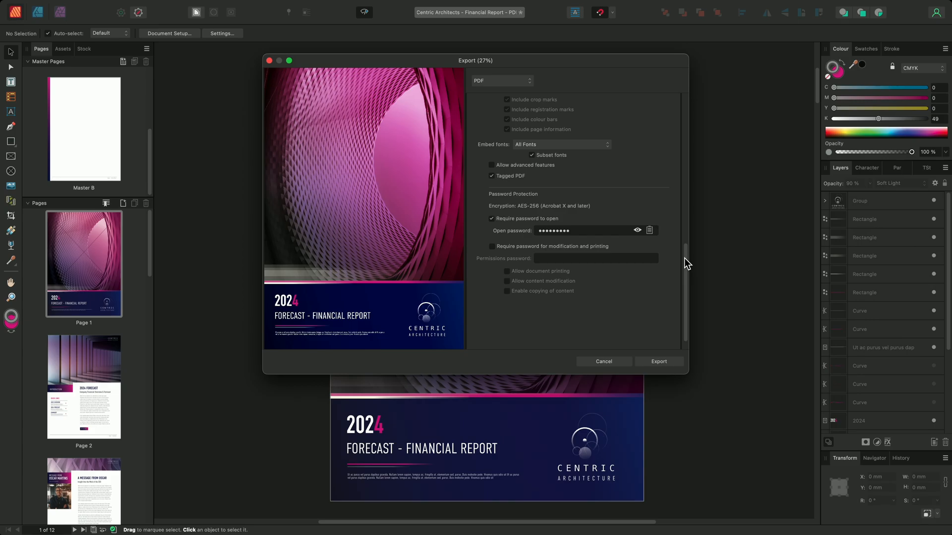
mouse_move(586, 229)
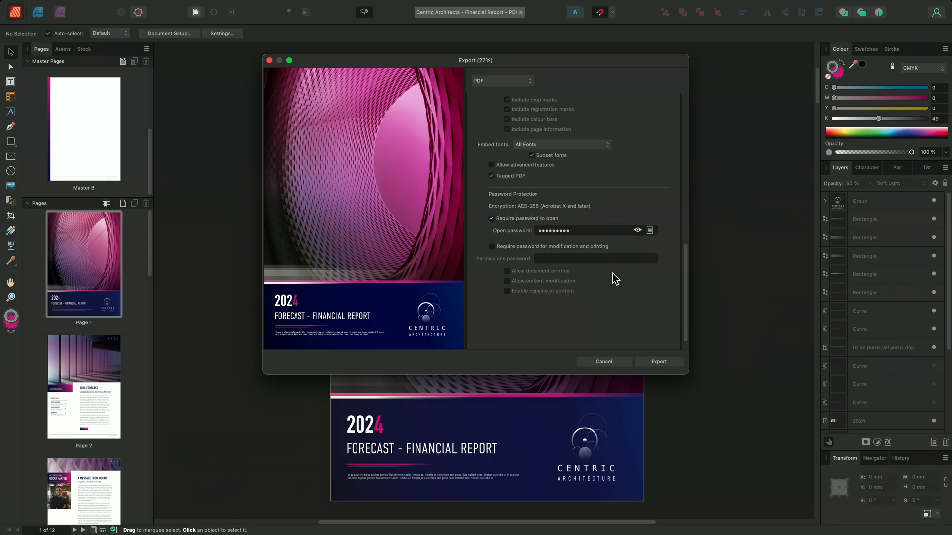
- Export the password-protected PDF and save it to the Desktop
left_click(658, 361)
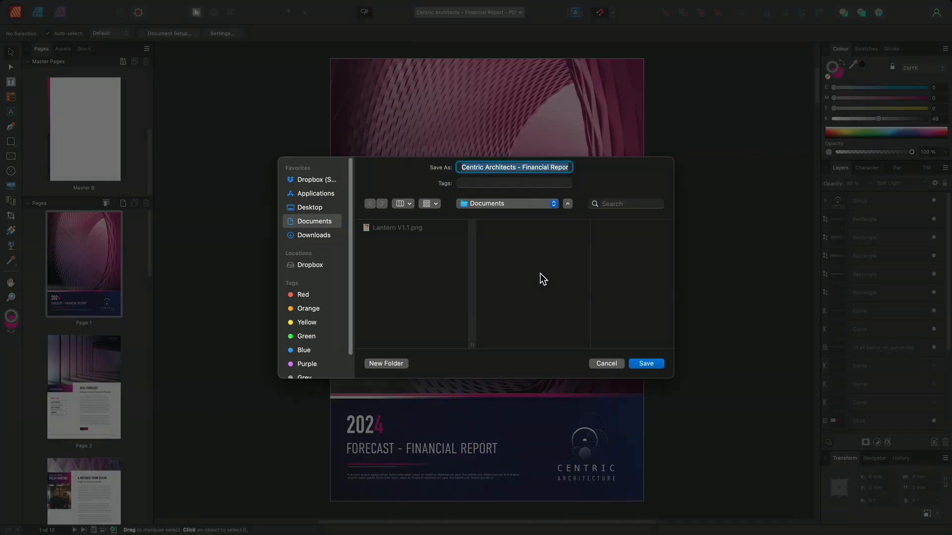
left_click(309, 207)
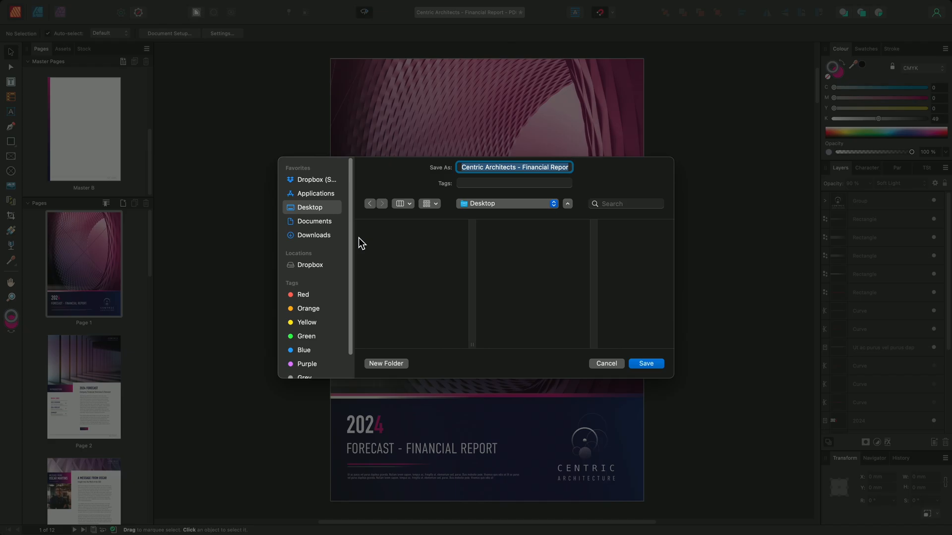
left_click(645, 363)
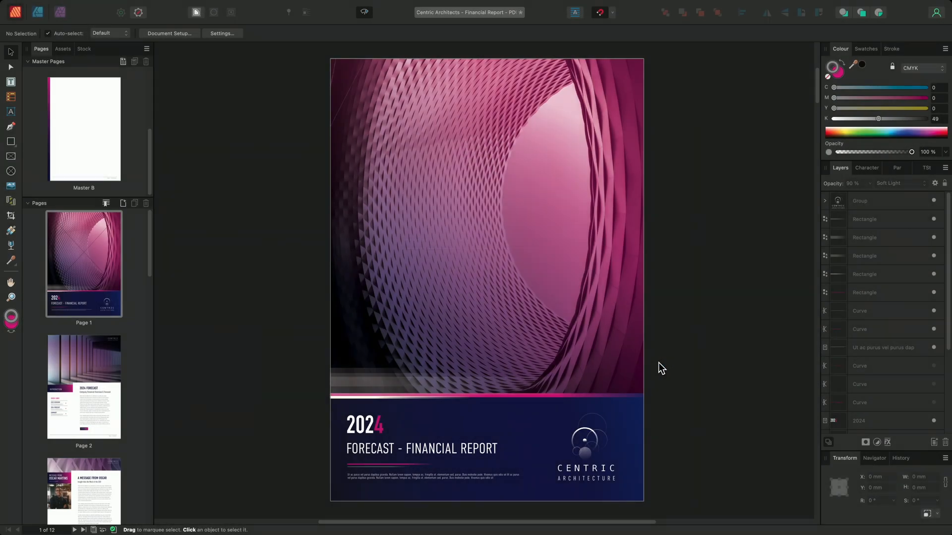
key("cmd+tab")
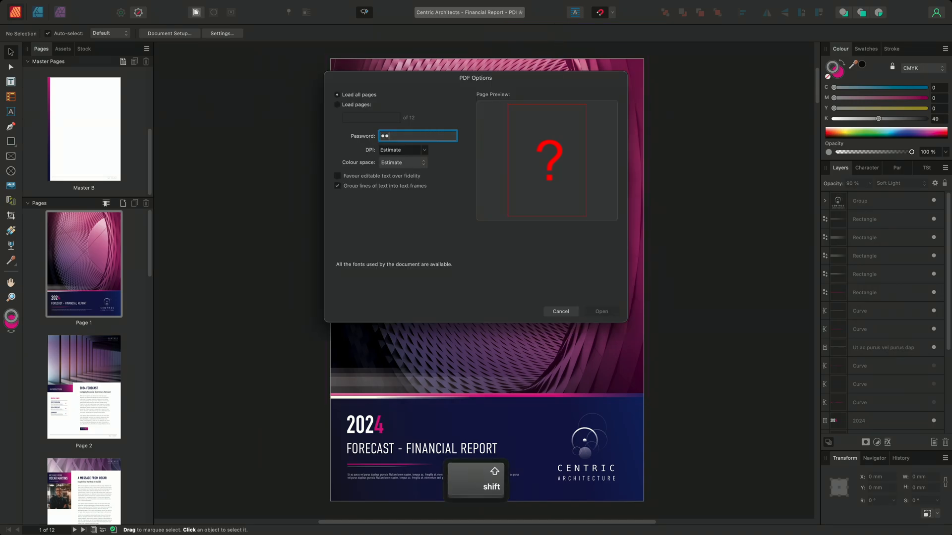
type("password")
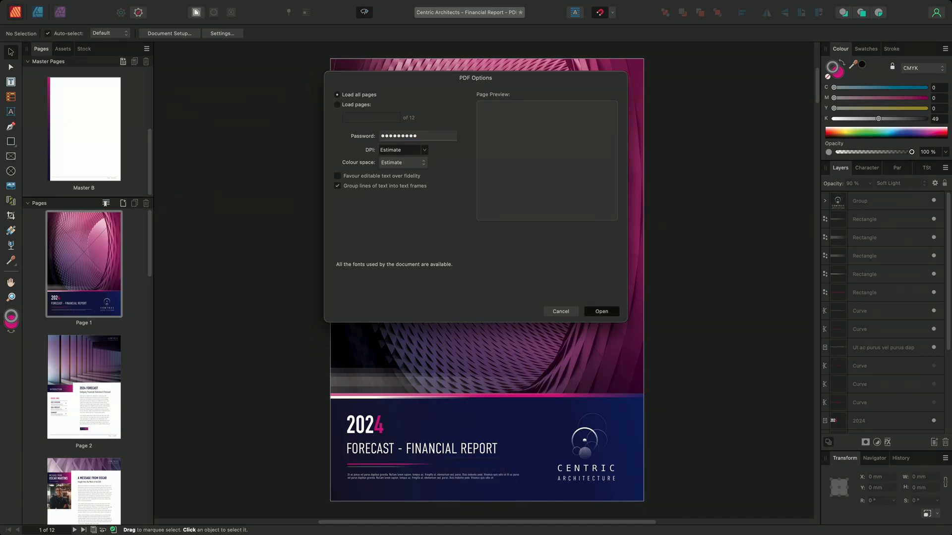
left_click(600, 311)
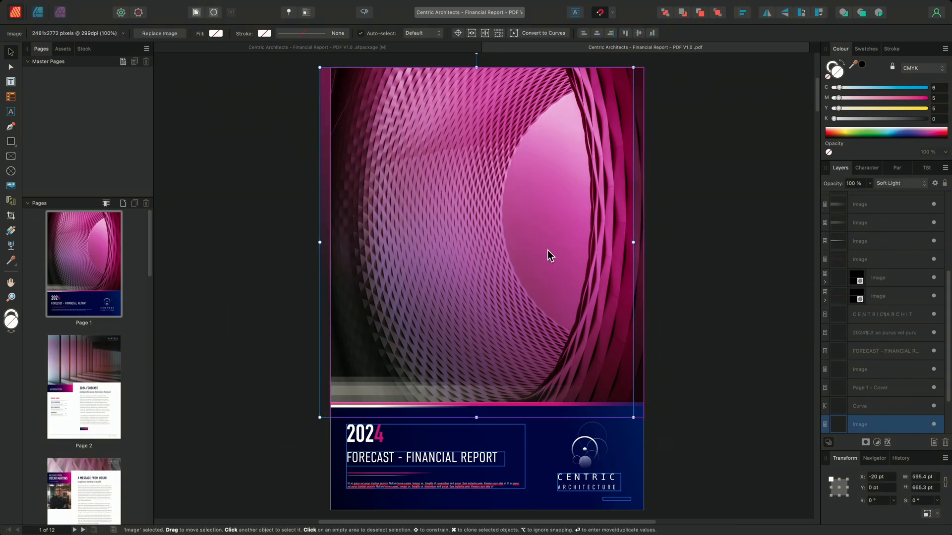
left_click(120, 6)
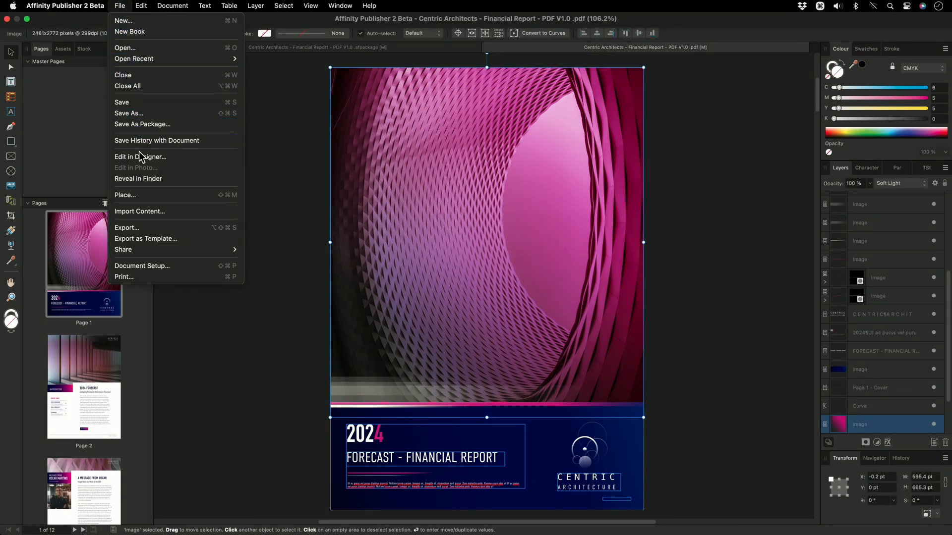
left_click(124, 277)
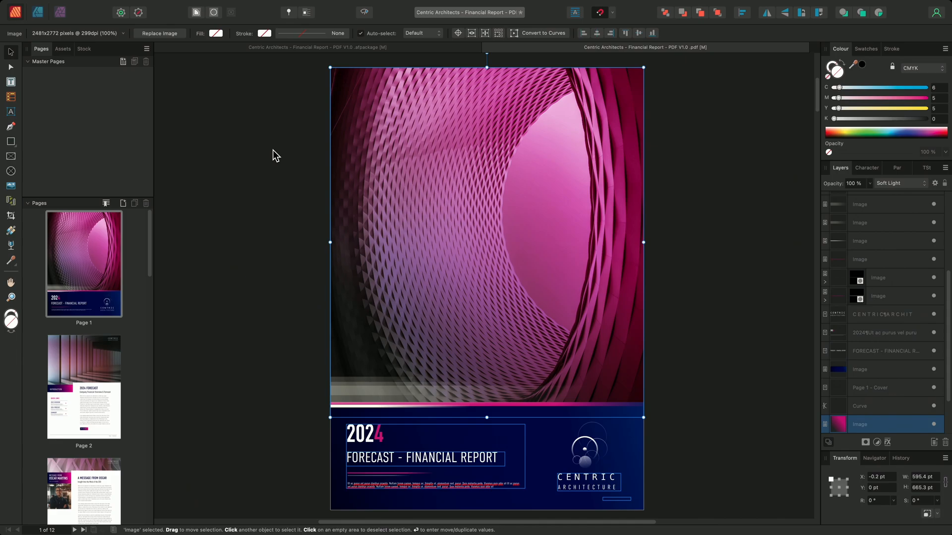
mouse_move(288, 151)
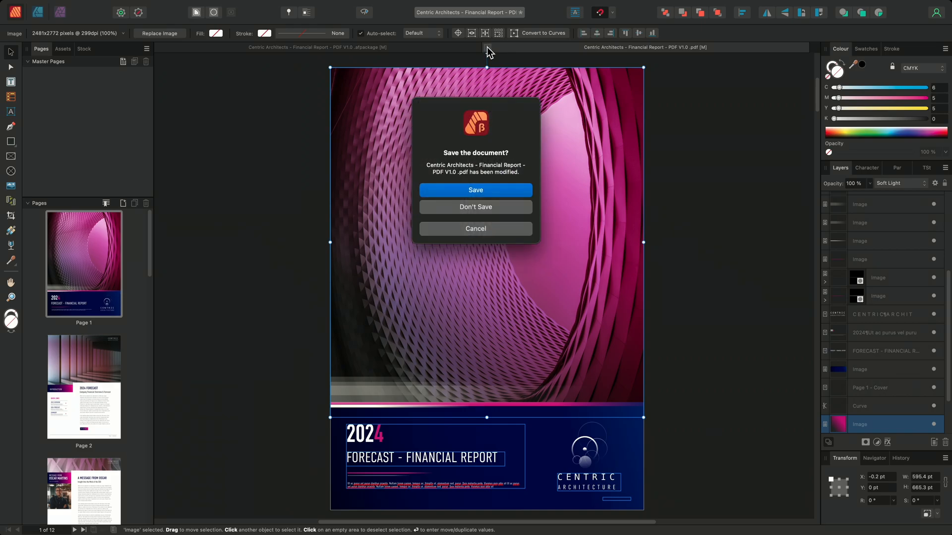
- Dismiss the save prompt to close the PDF tab and return to the Export dialog for the report
left_click(475, 206)
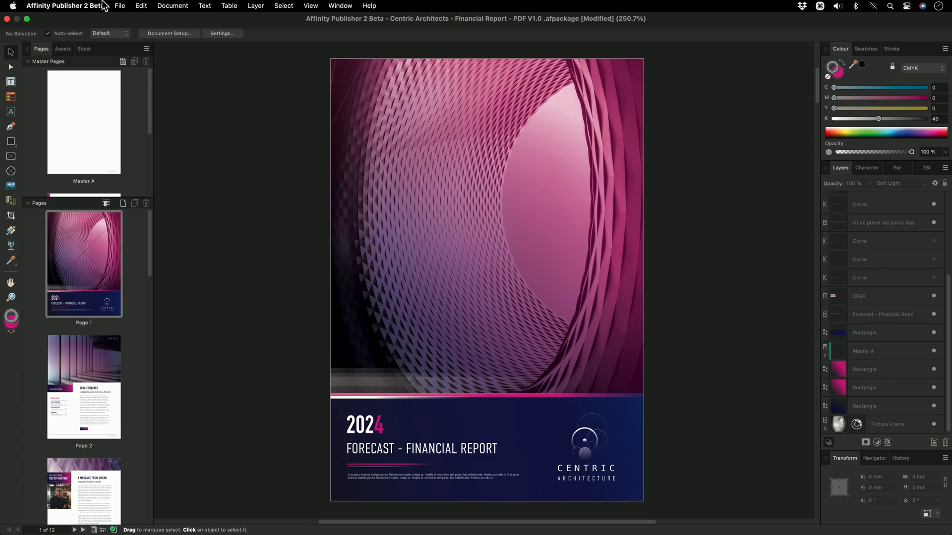
left_click(119, 6)
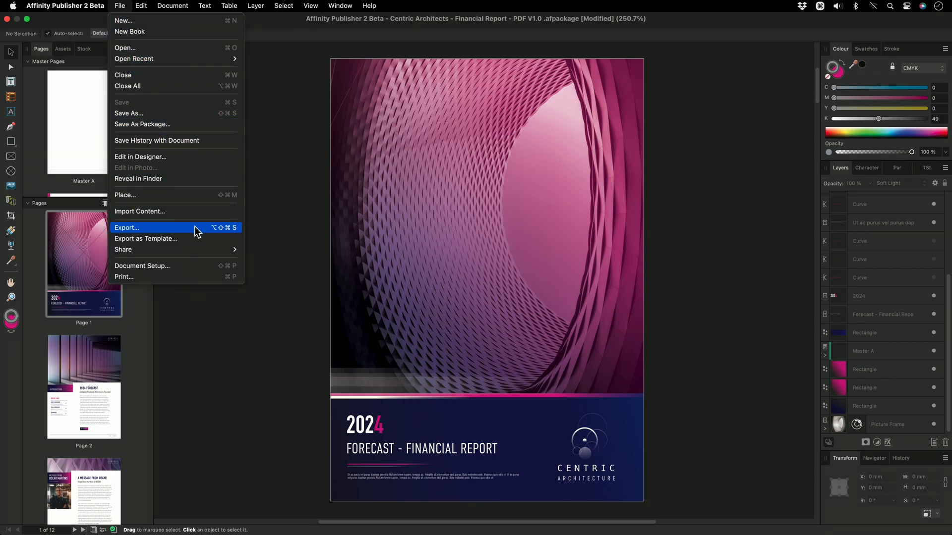
left_click(127, 228)
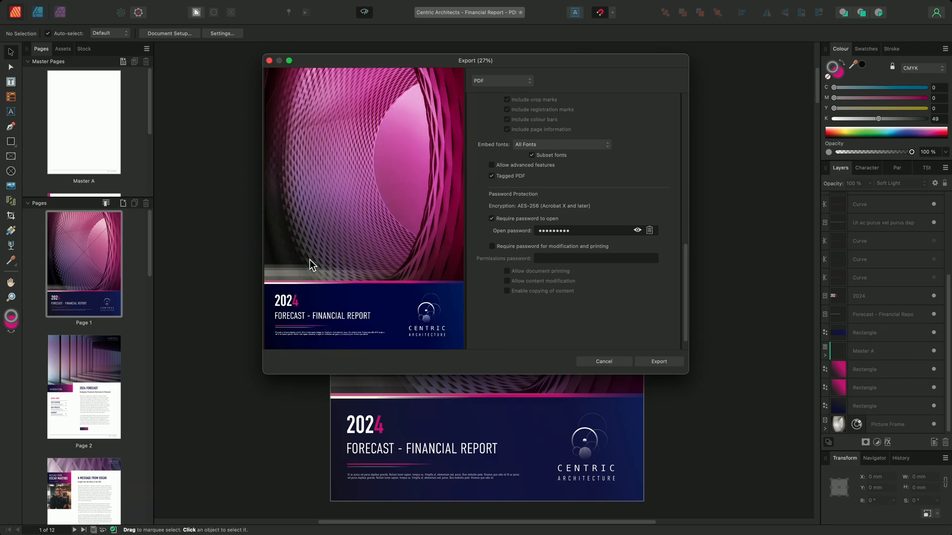
- Require a permissions password for modification and printing, enter it, allow document printing, and export
left_click(492, 247)
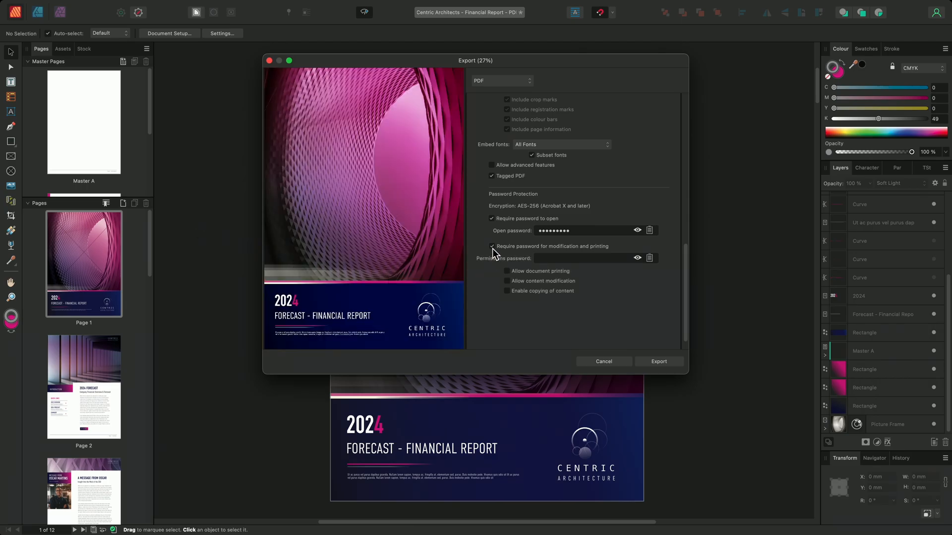
left_click(579, 258)
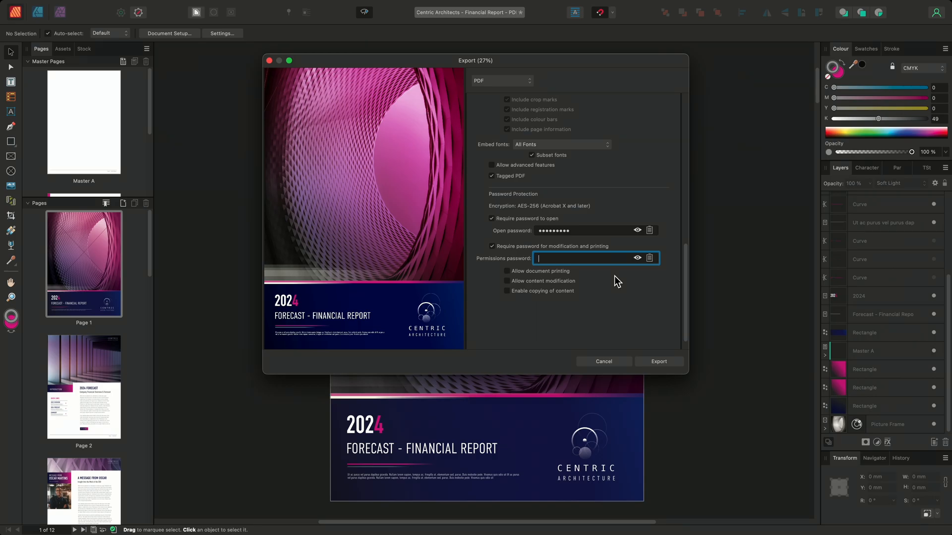
type("••••")
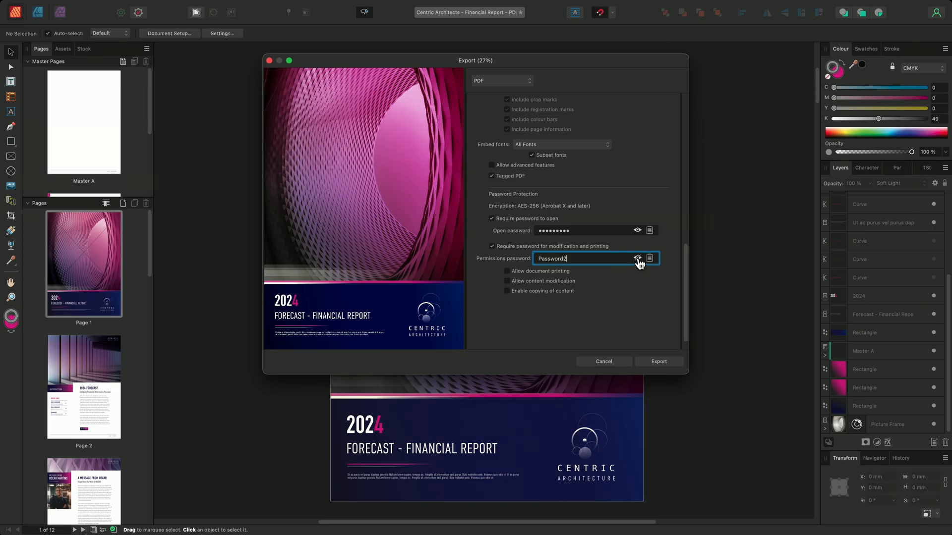
left_click(637, 258)
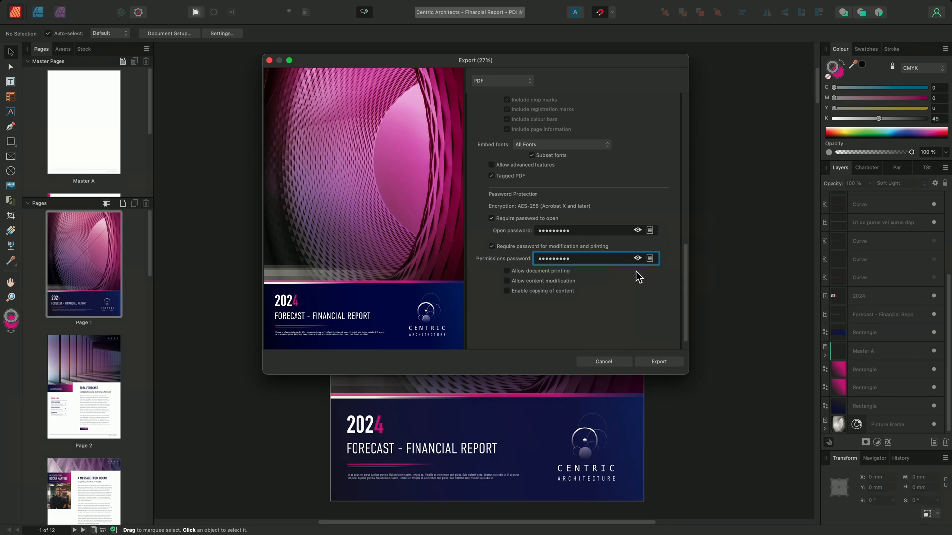
type("•")
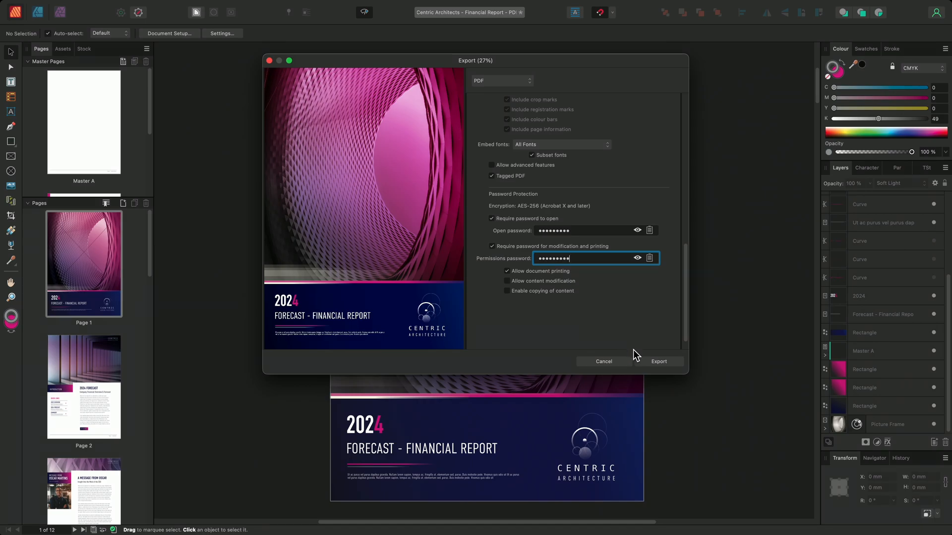
left_click(659, 361)
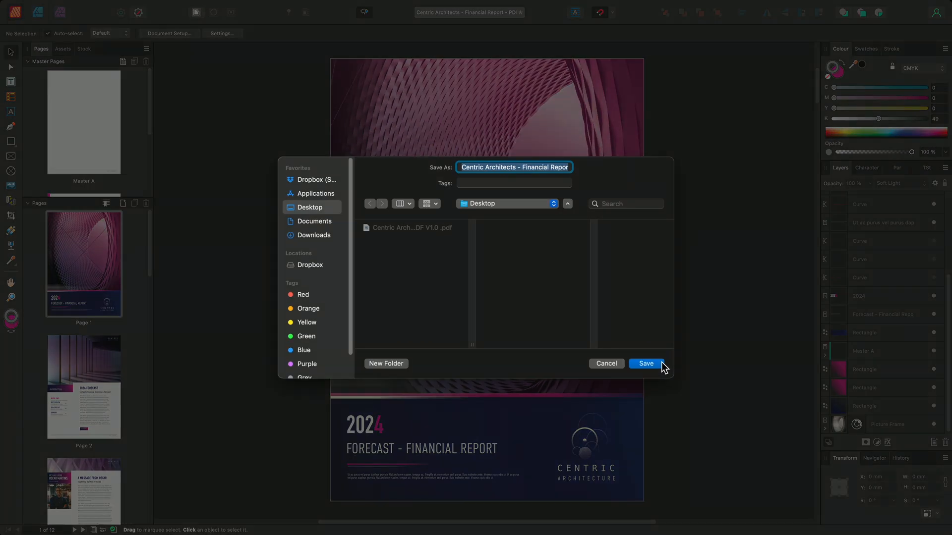
mouse_move(603, 273)
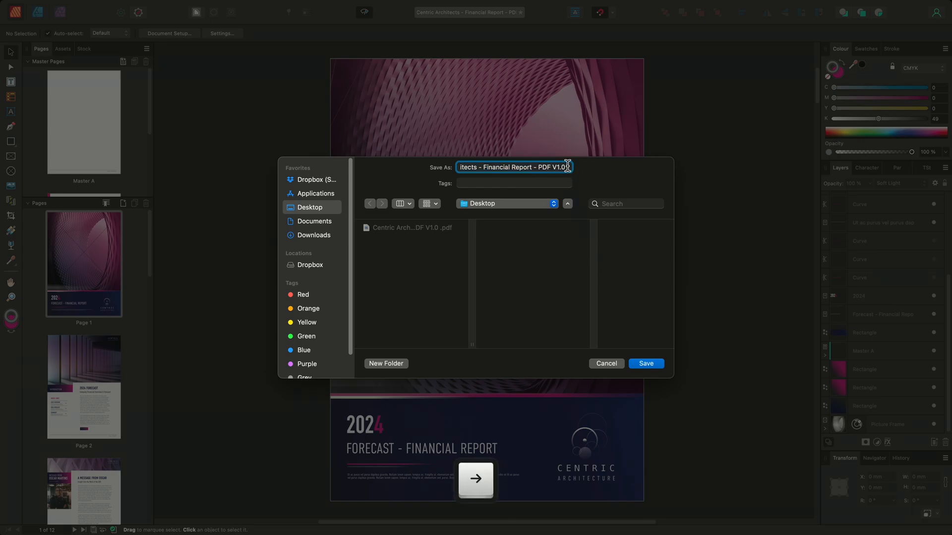
- Append PP to the file name and save the permissions-protected PDF to the Desktop
type("PD")
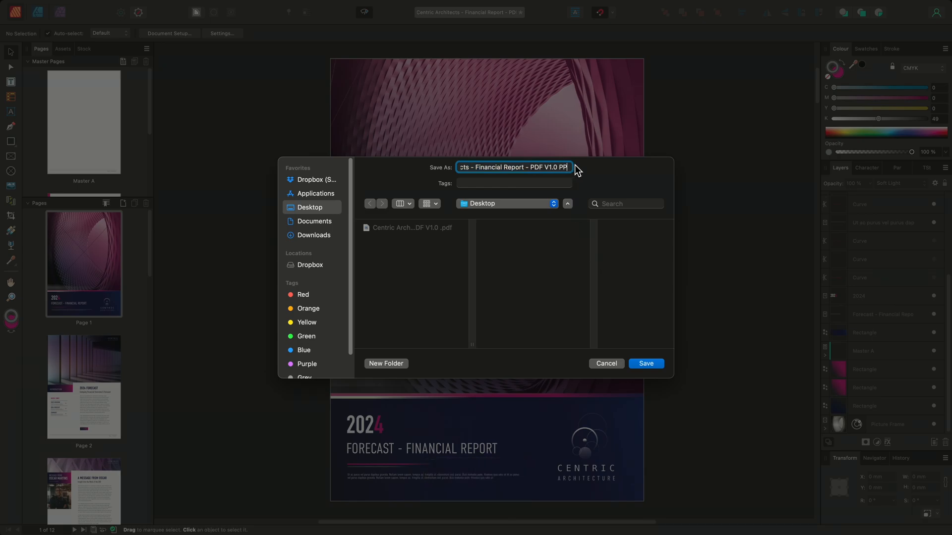
left_click(645, 363)
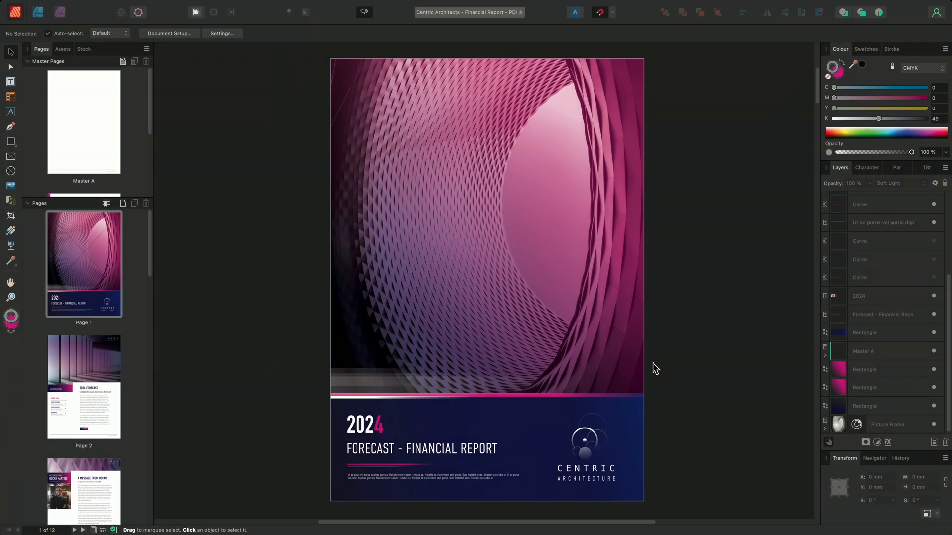
- Switch to Finder and open the PDF V1.0 PP file from the Desktop in Preview
key("cmd+tab")
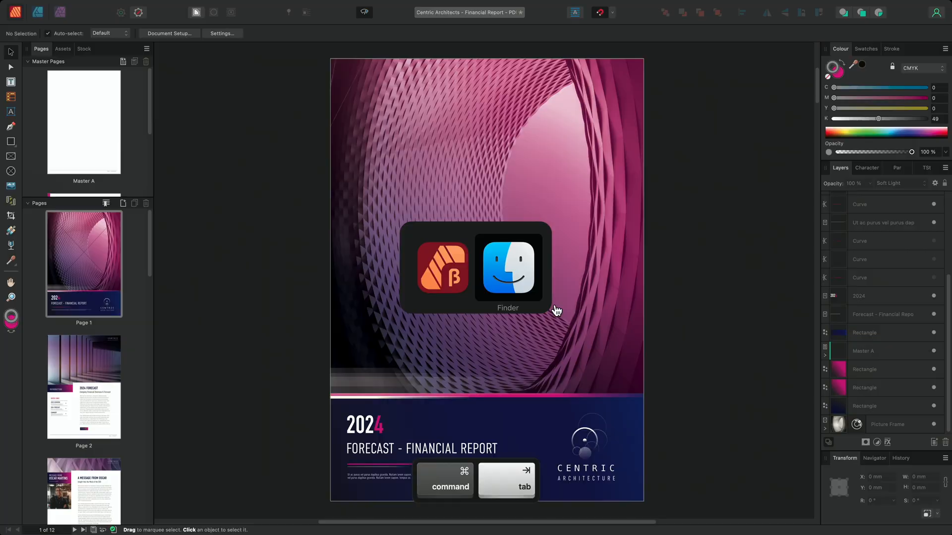
key("cmd+tab")
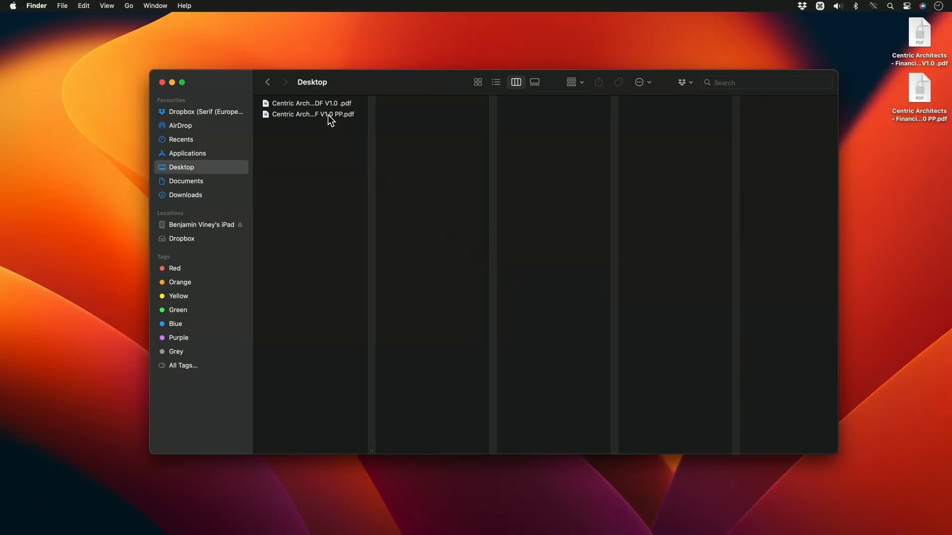
double_click(311, 115)
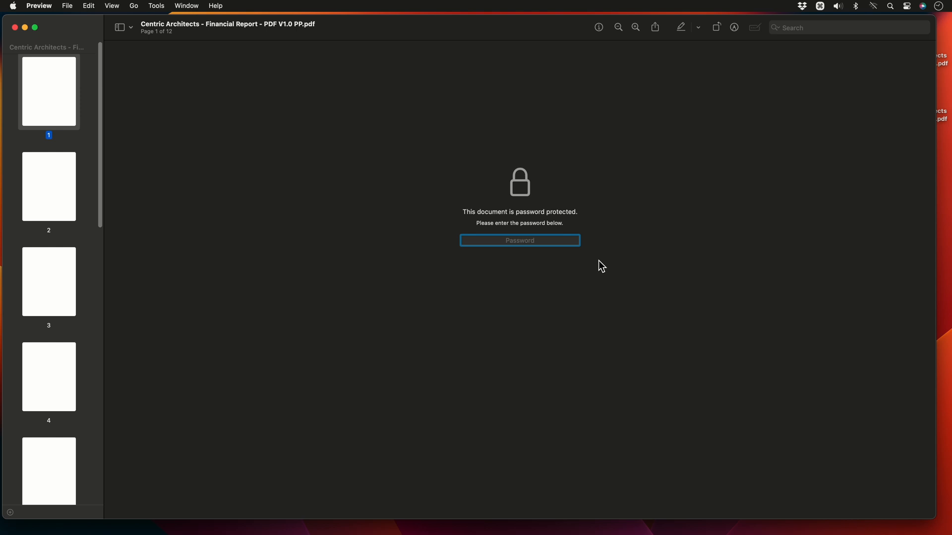
type("password")
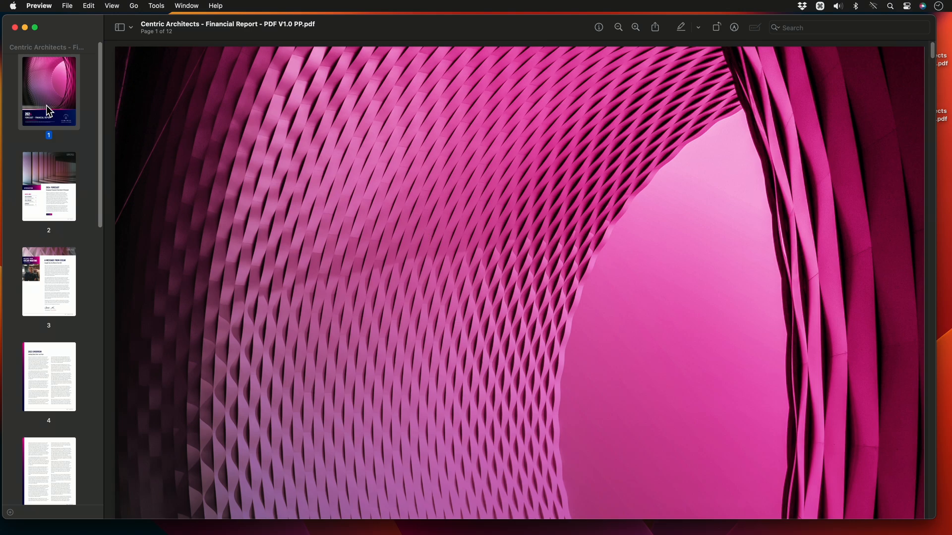
mouse_move(191, 83)
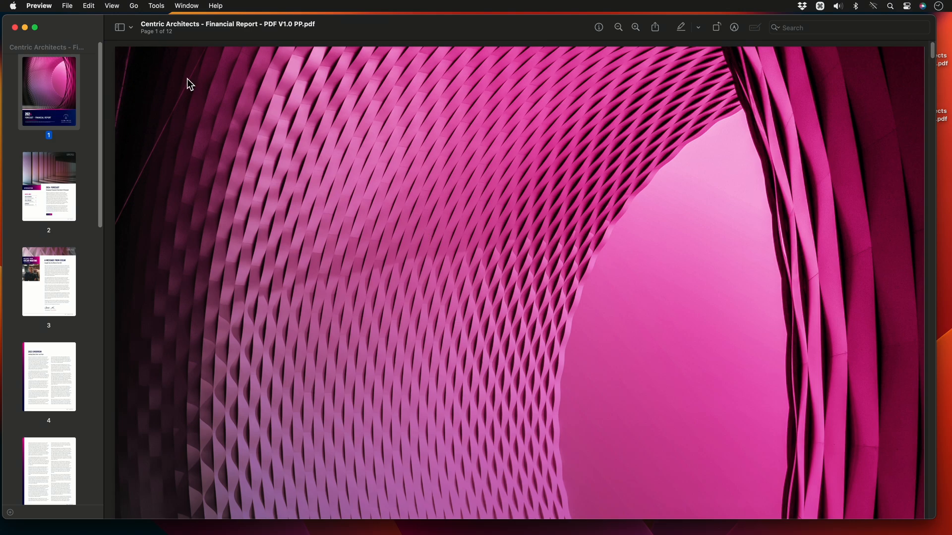
left_click(617, 28)
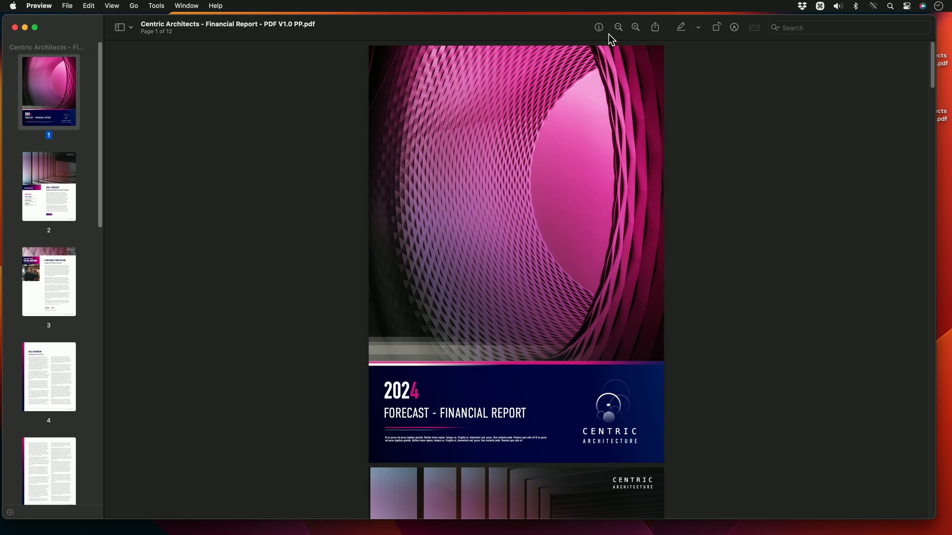
left_click(66, 6)
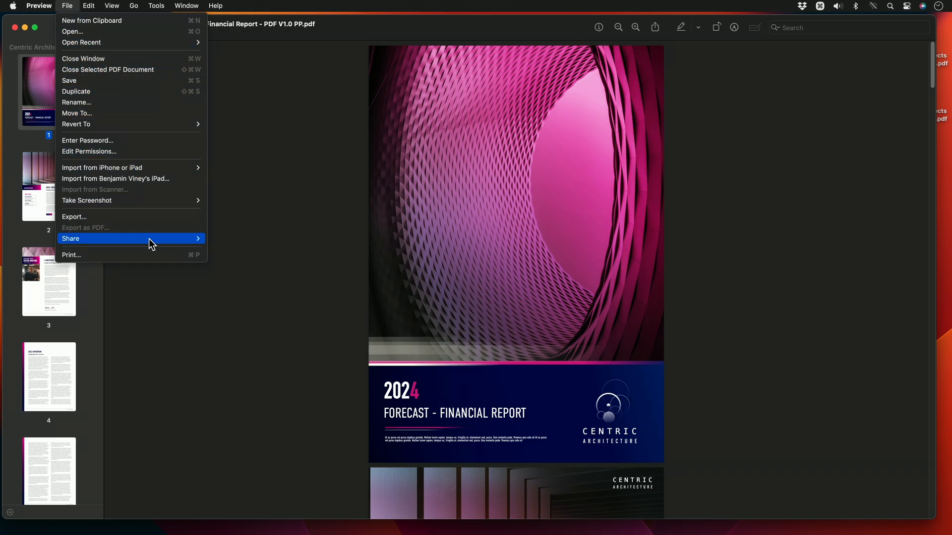
- Confirm the report's print sheet lists all 12 pages, then cancel without printing
left_click(71, 255)
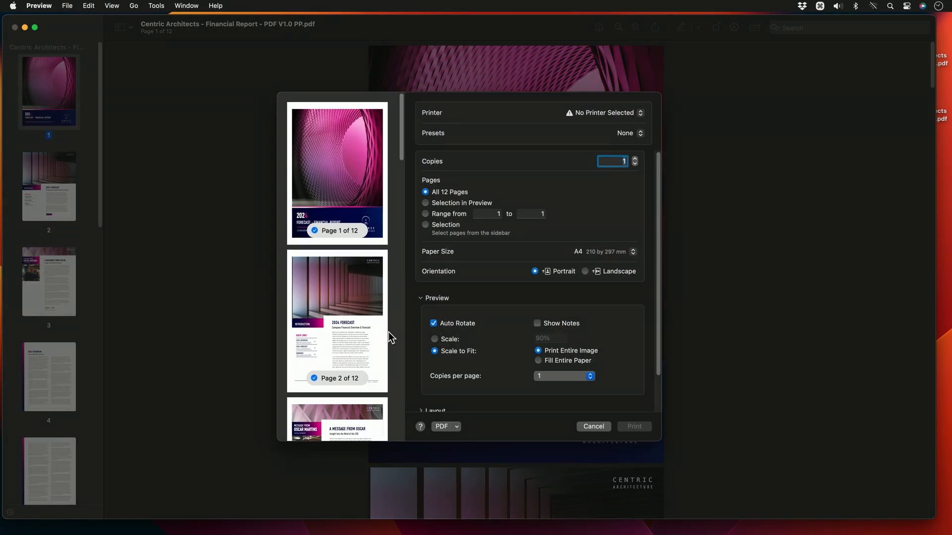
left_click(592, 426)
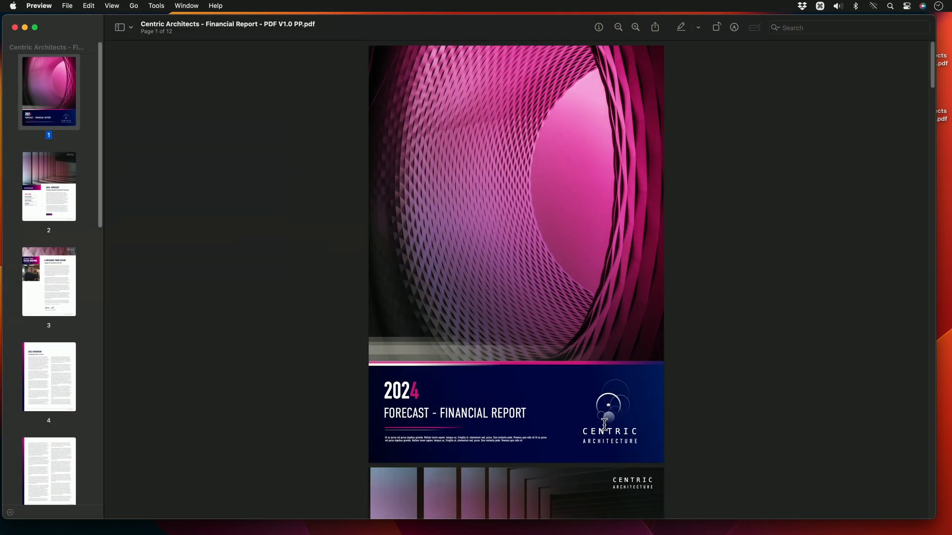
left_click(66, 6)
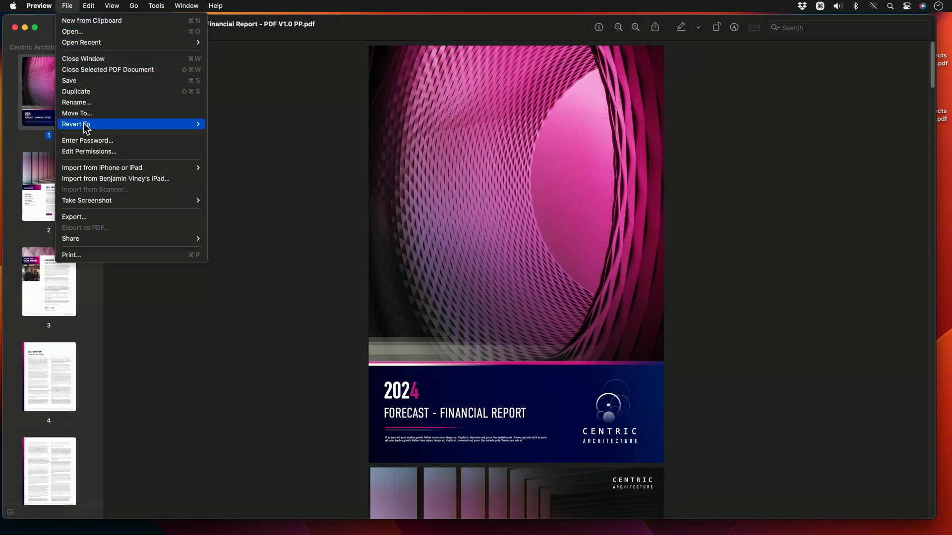
left_click(88, 151)
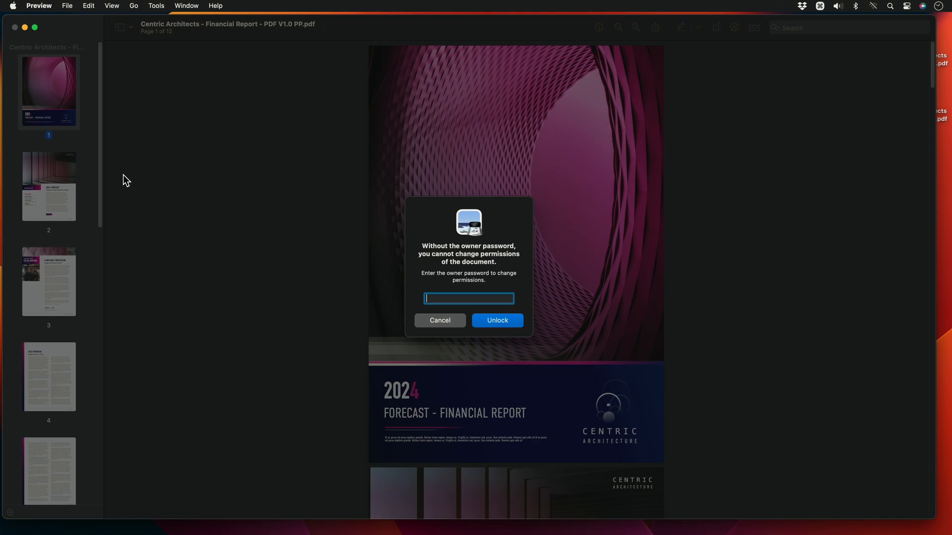
type("password")
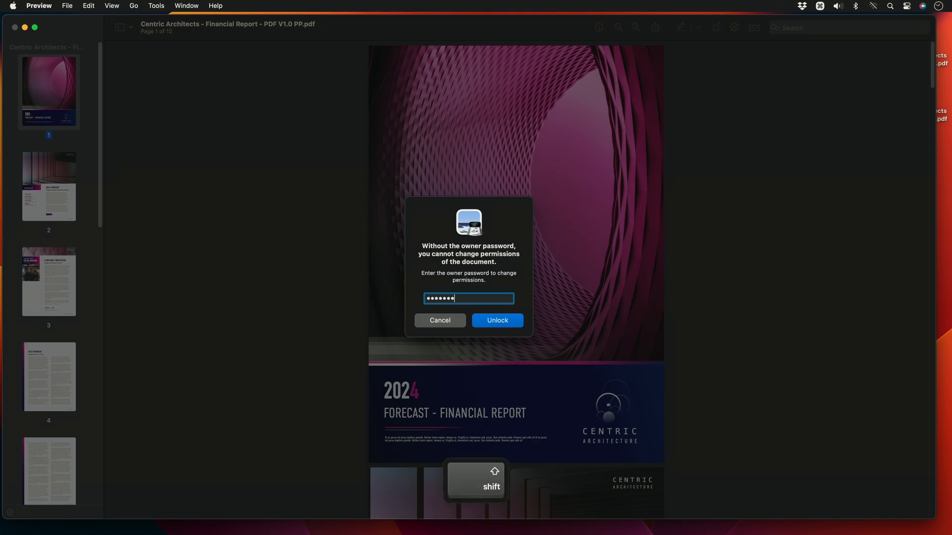
left_click(496, 320)
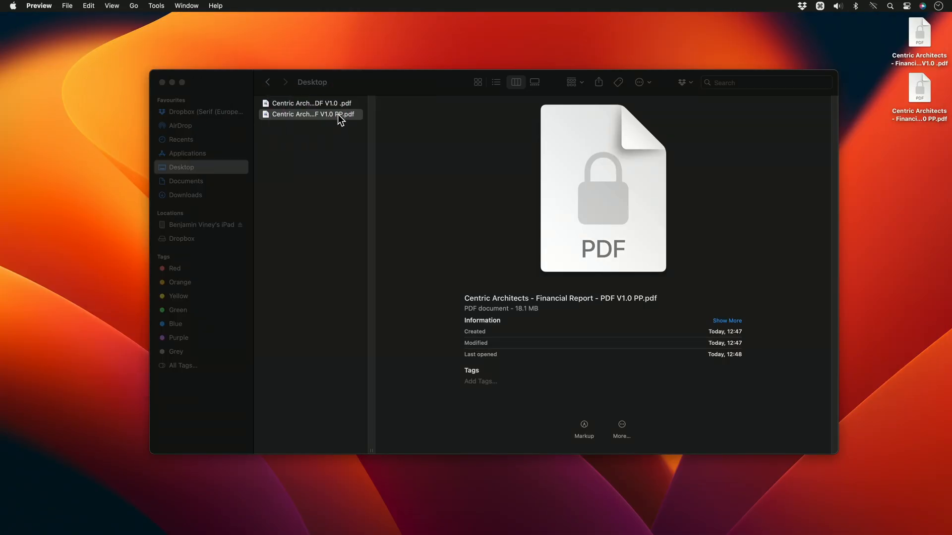
- Reopen the protected PP PDF from Finder, zoom out to review it, then return to Publisher
double_click(312, 114)
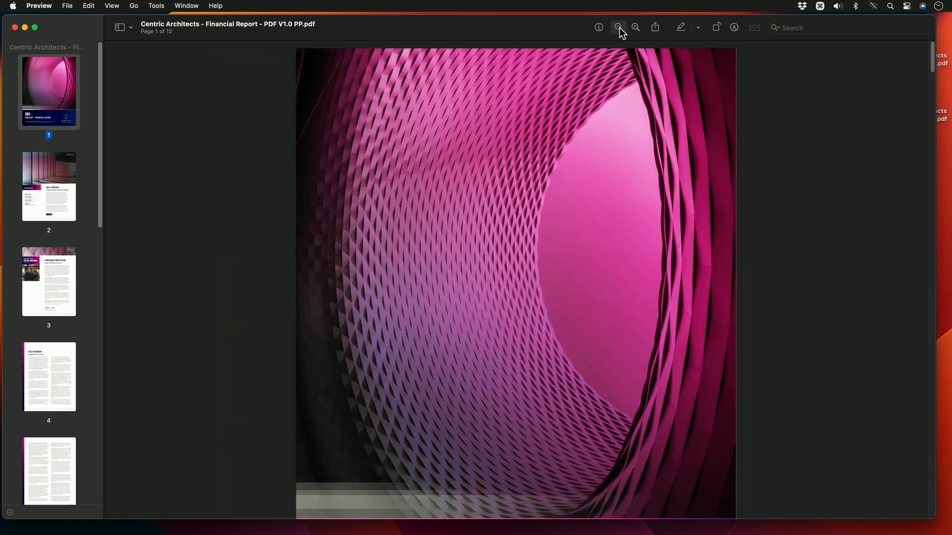
left_click(618, 28)
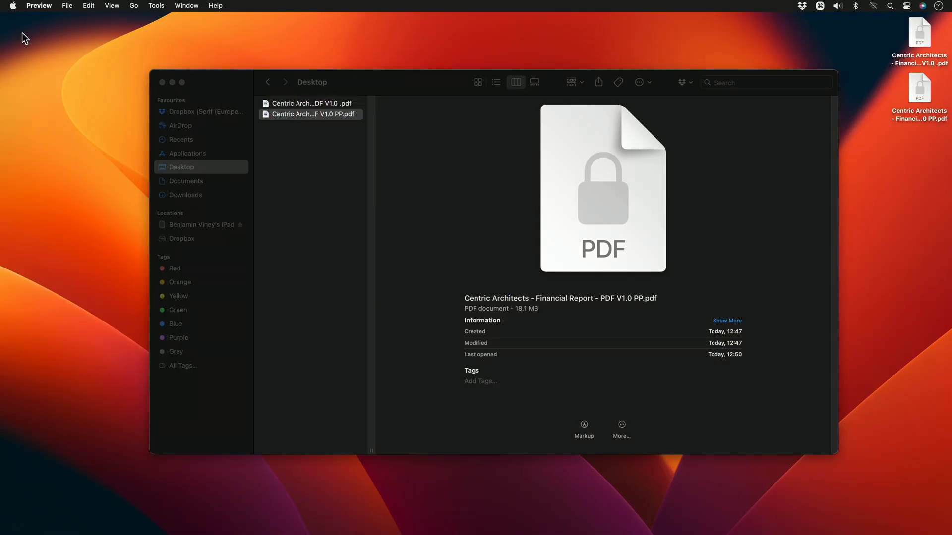
key("cmd+tab")
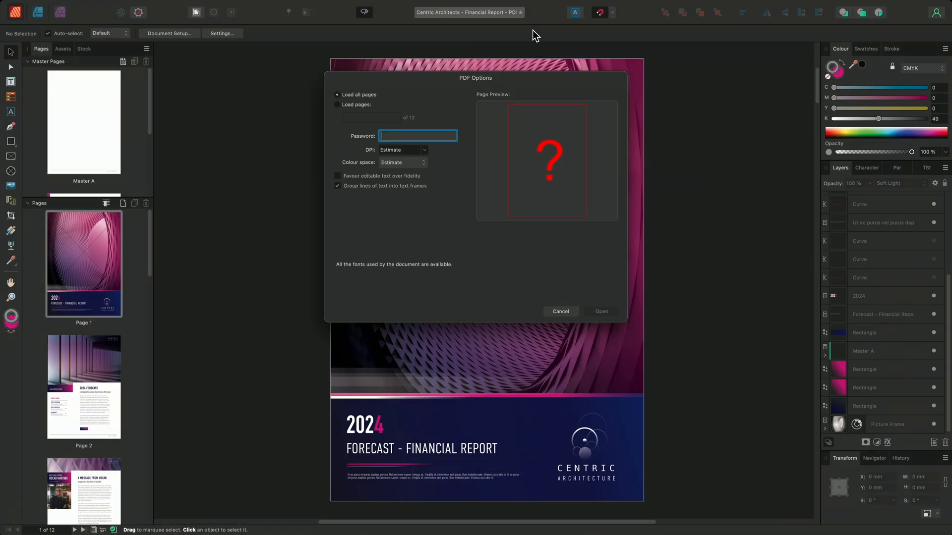
- Enter the PDF password in PDF Options and open the protected report as a document
type("•")
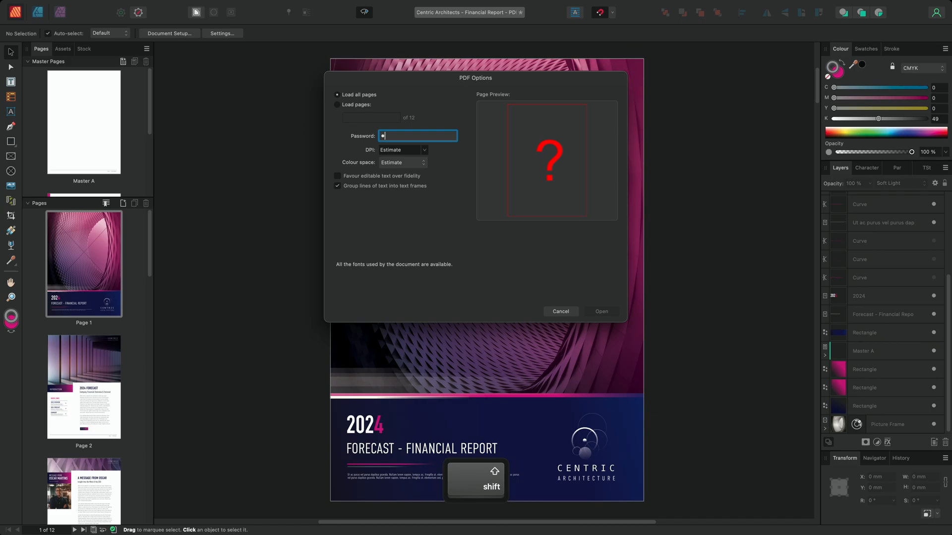
type("••••")
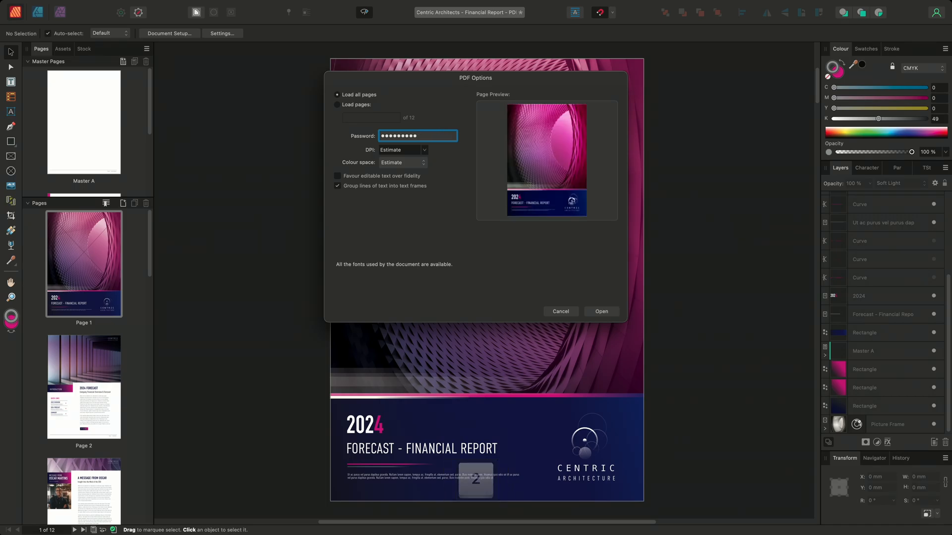
left_click(600, 311)
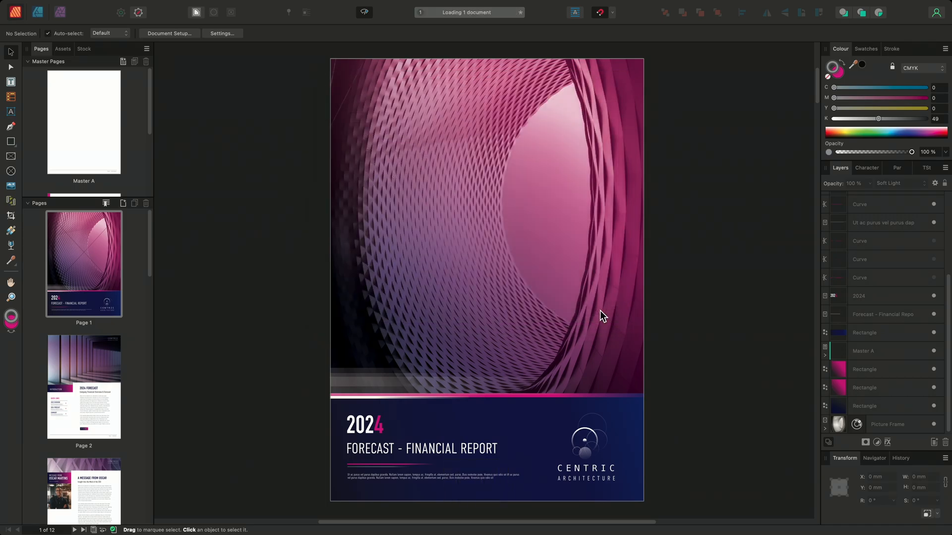